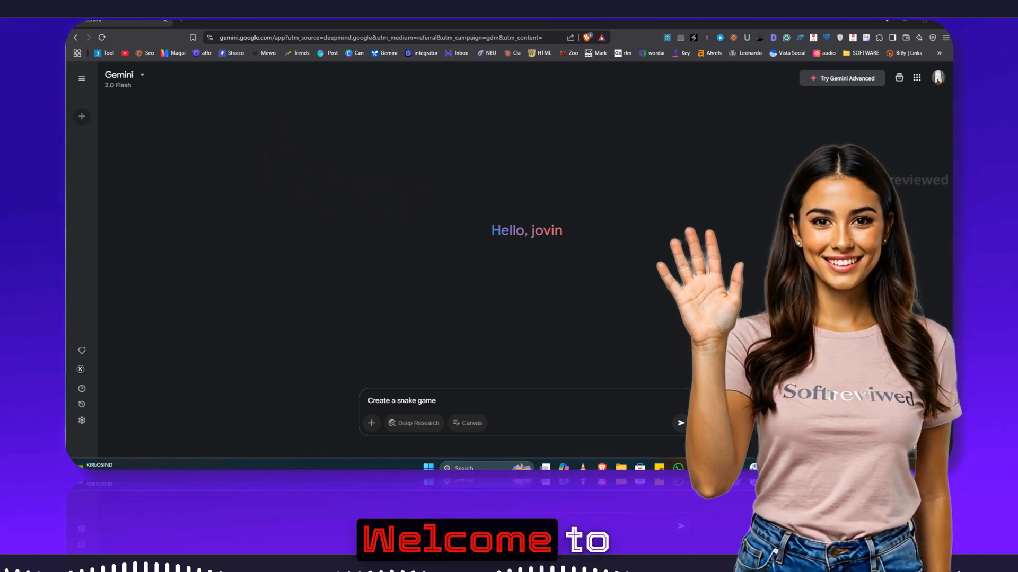
Expand the sidebar and switch between the 2.0 Flash Thinking and Deep Research models
left_click(82, 78)
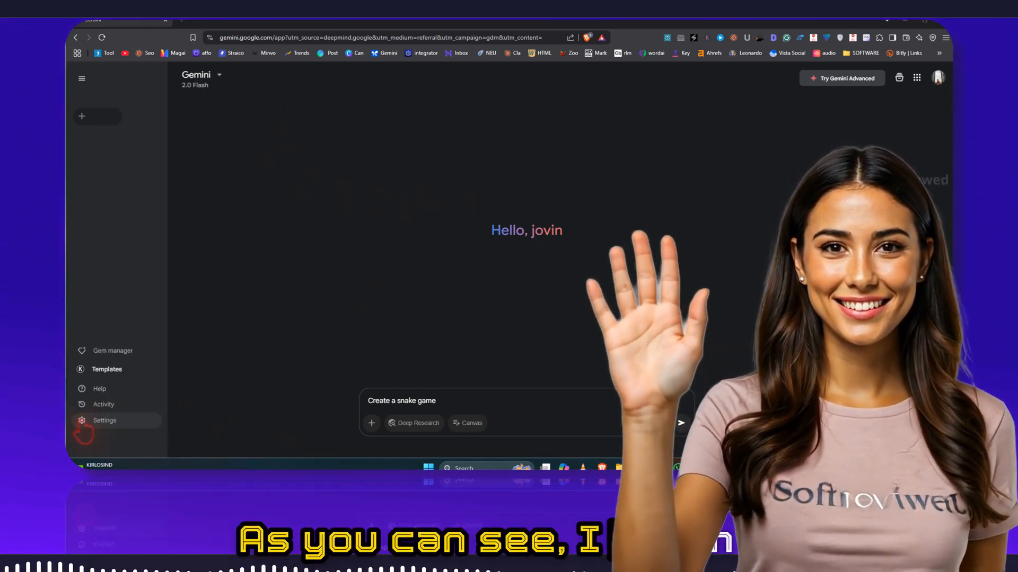
left_click(81, 78)
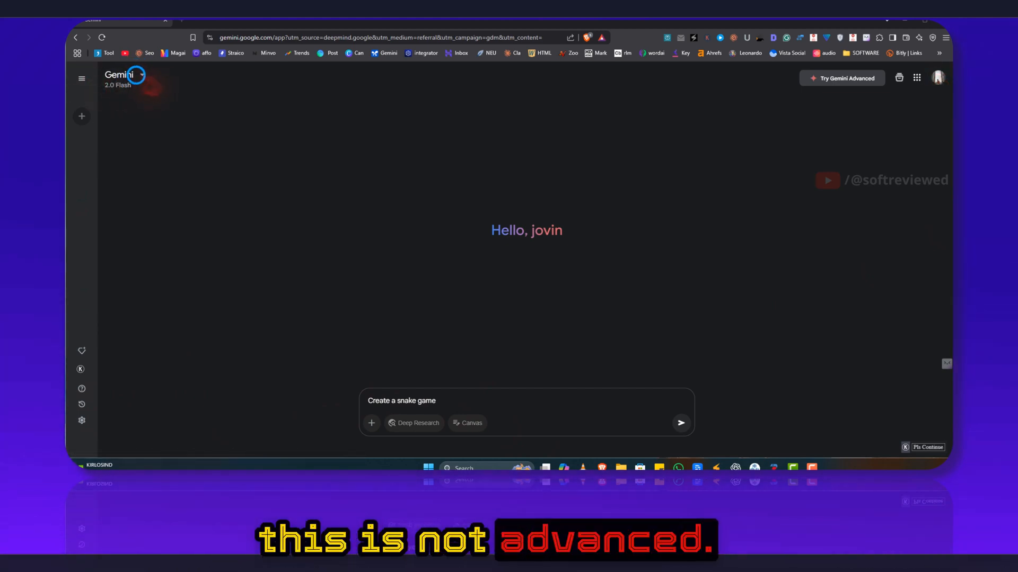
left_click(124, 75)
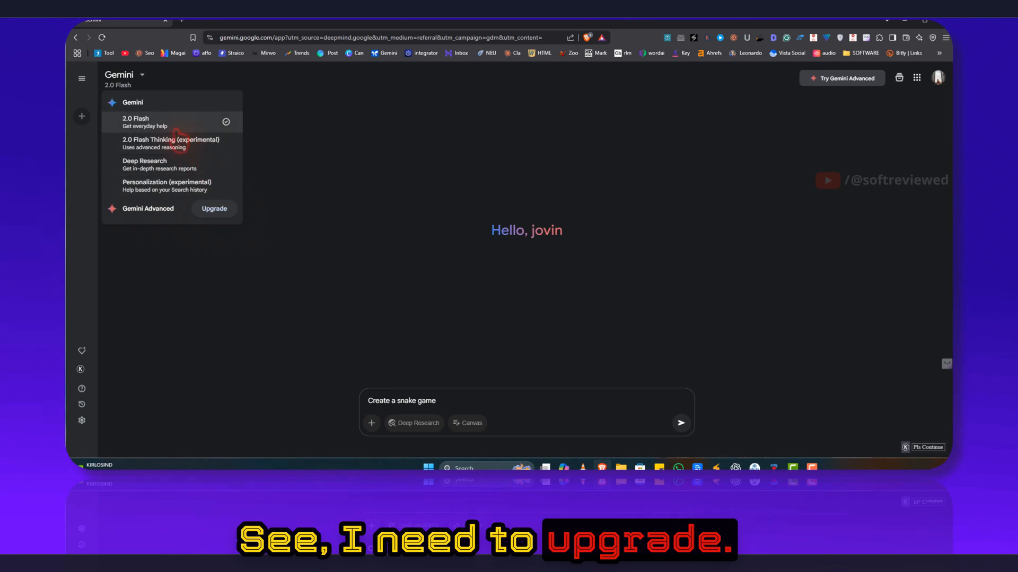
left_click(124, 79)
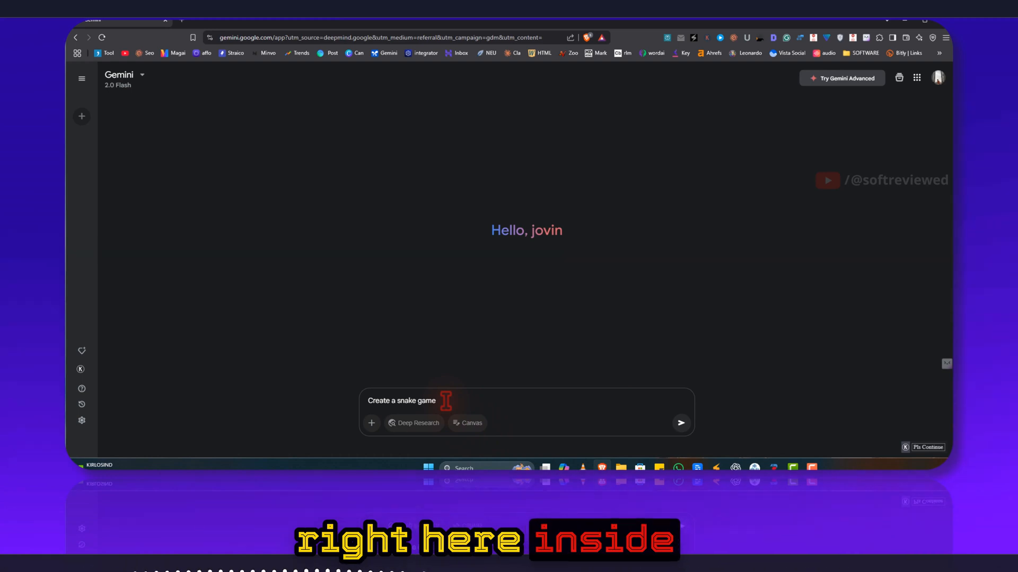
mouse_move(466, 422)
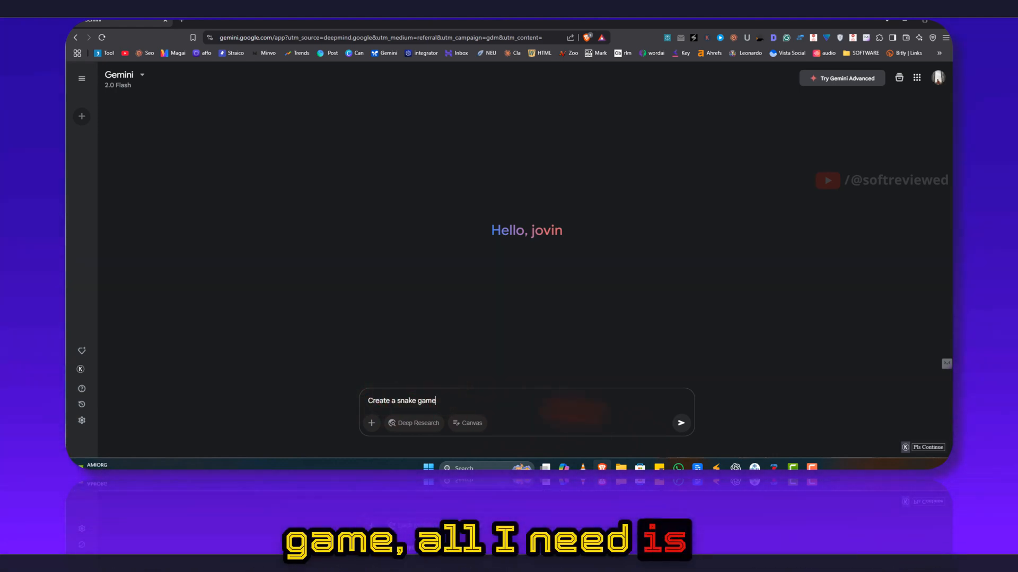
left_click(125, 74)
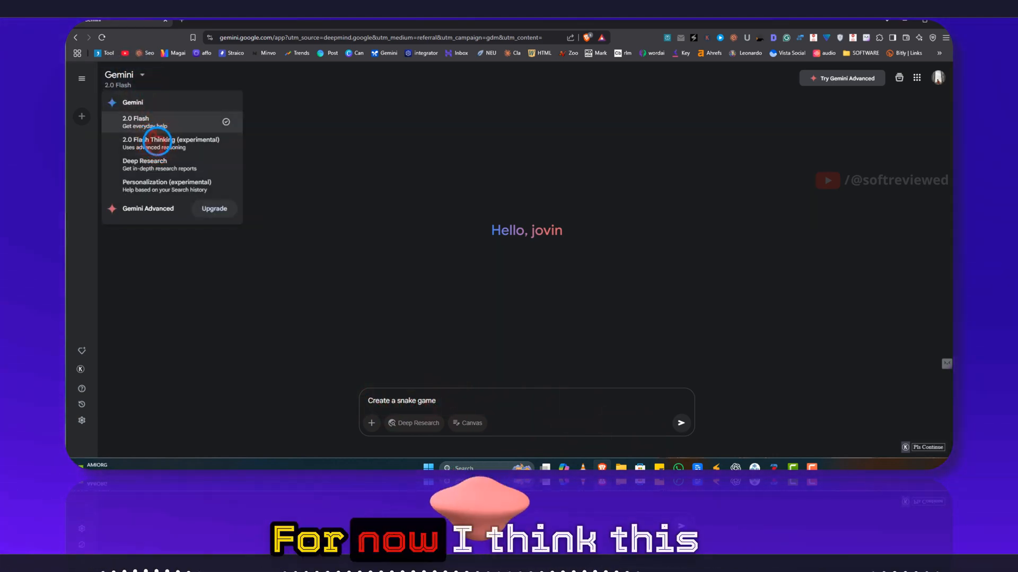
left_click(171, 143)
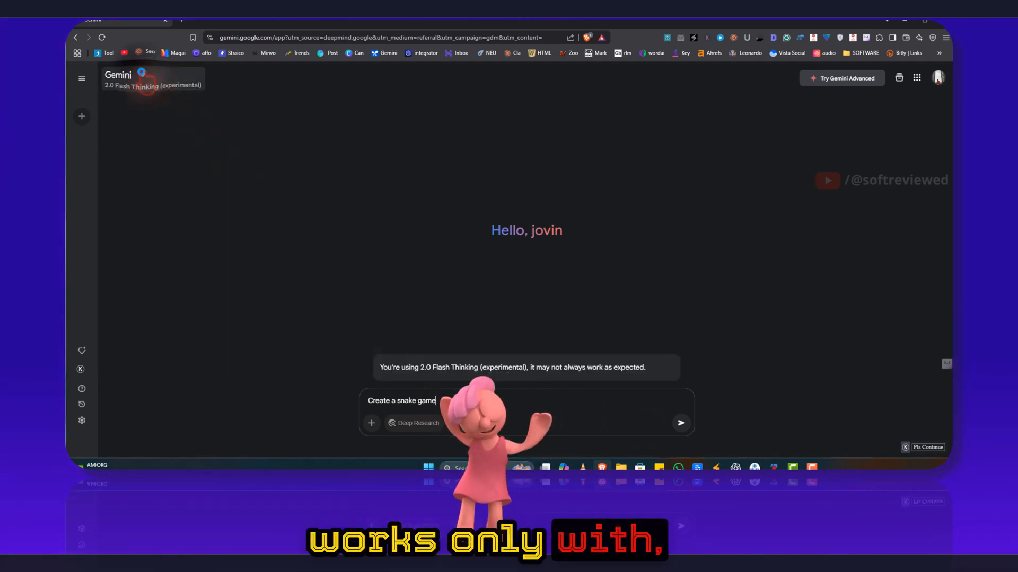
left_click(124, 74)
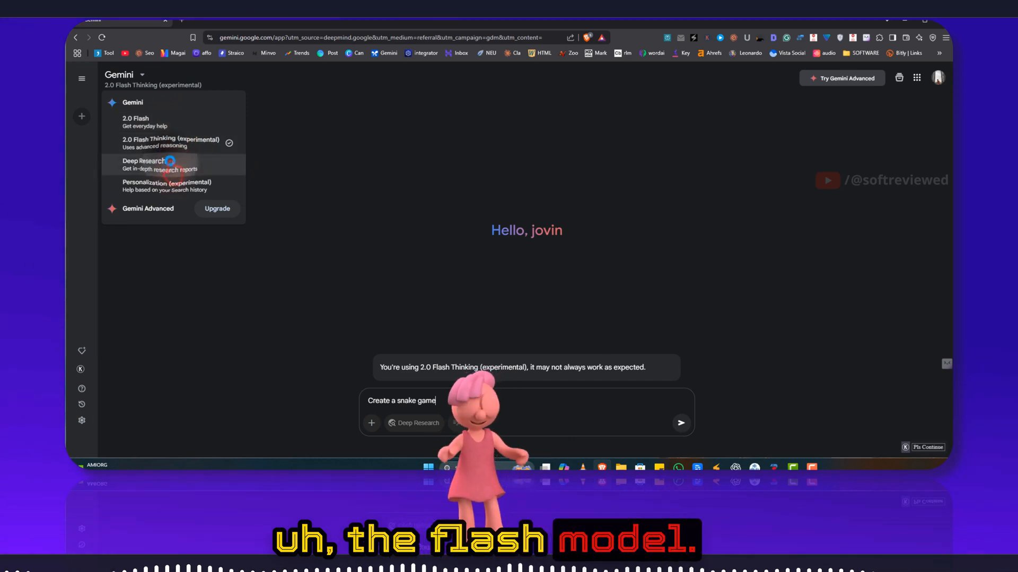
left_click(145, 164)
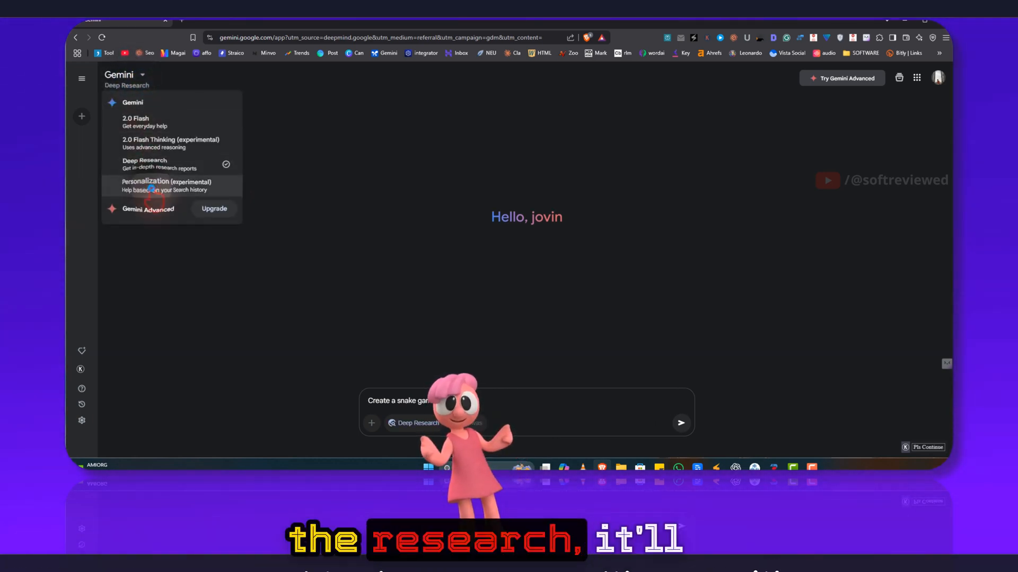
Try Personalization without Search history, send the snake game prompt, and preview the game
left_click(170, 185)
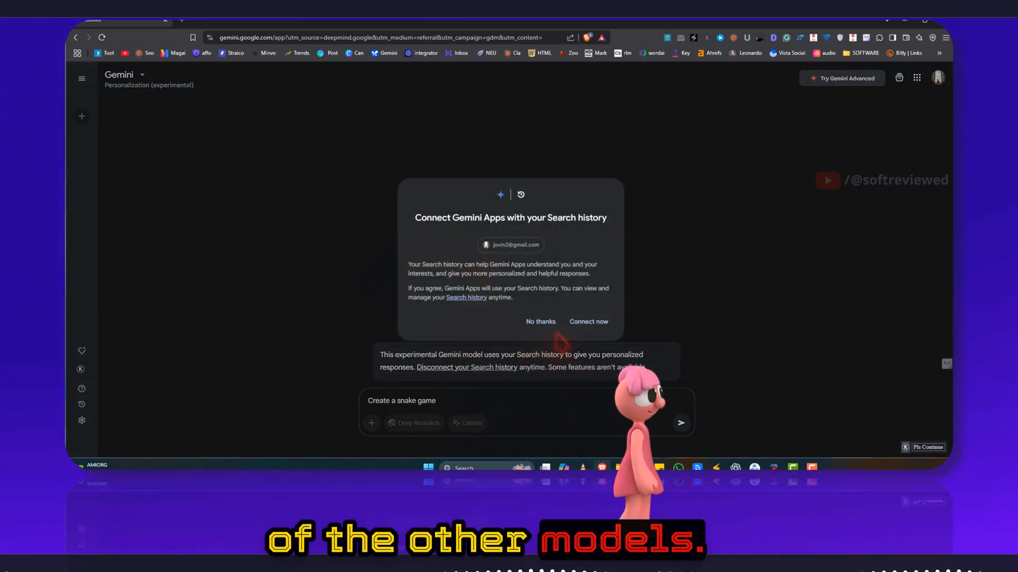
left_click(540, 321)
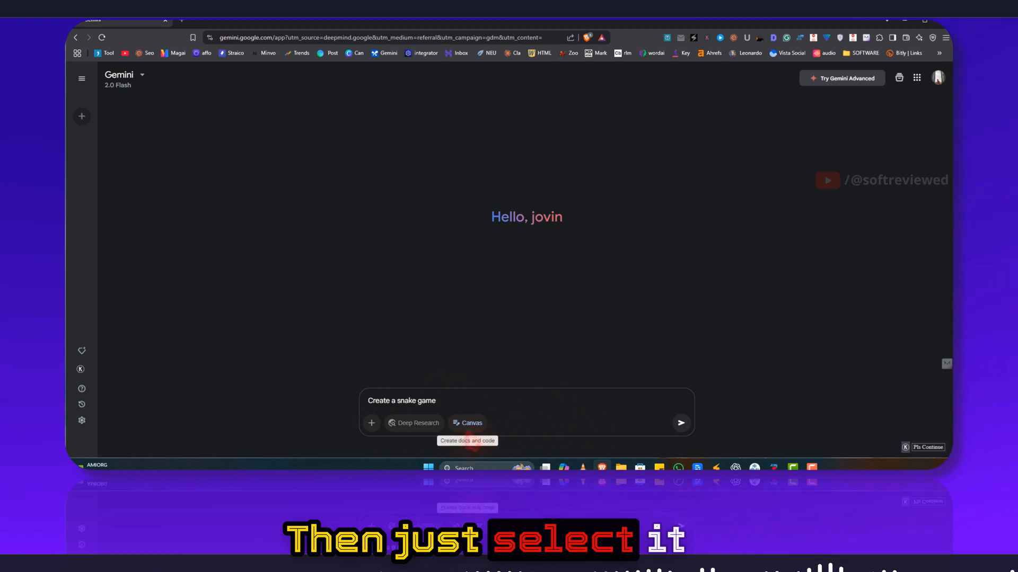
left_click(680, 423)
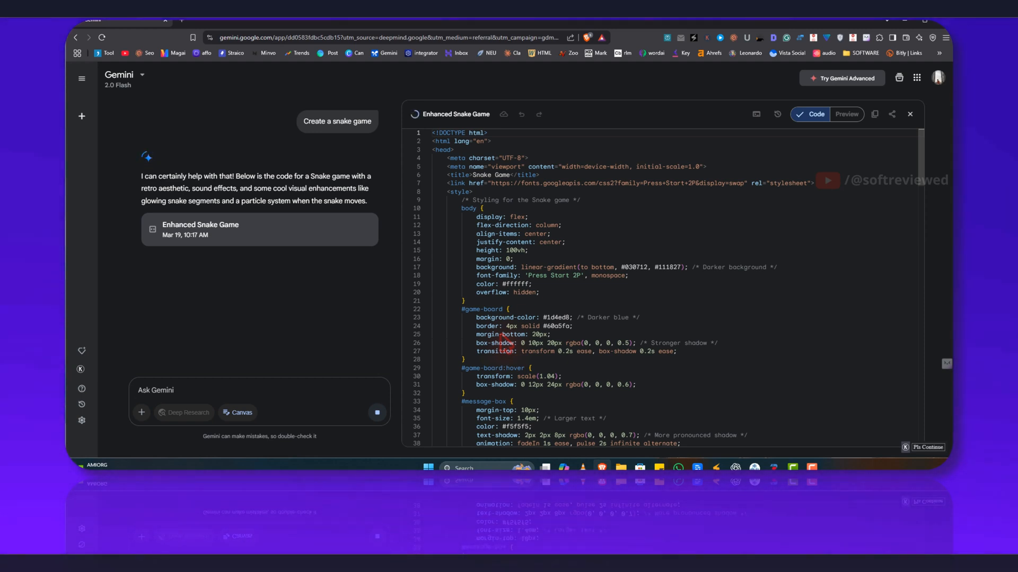
left_click(846, 114)
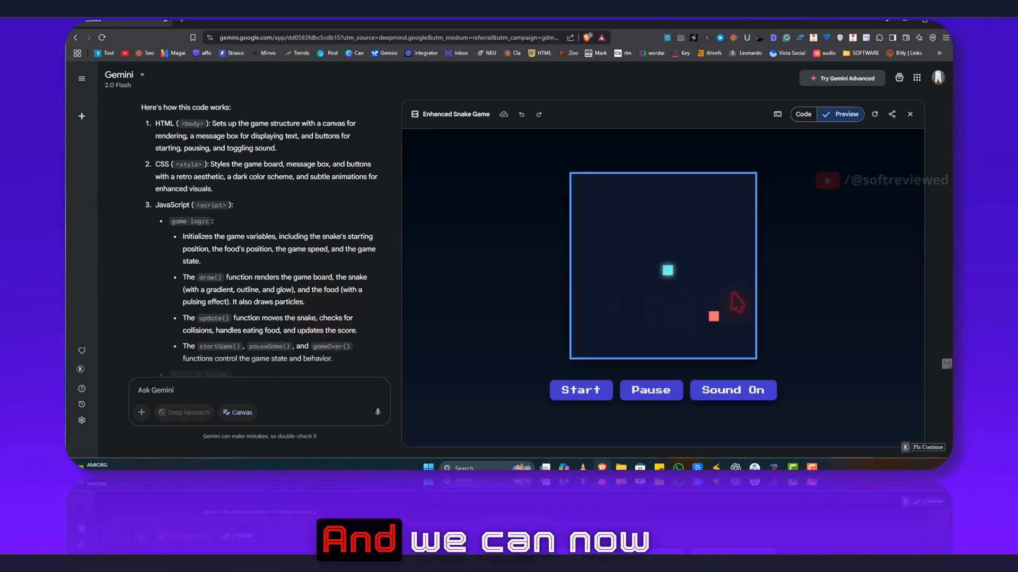
Play several snake rounds with sound toggled, reaching score 20, then show the console
left_click(580, 390)
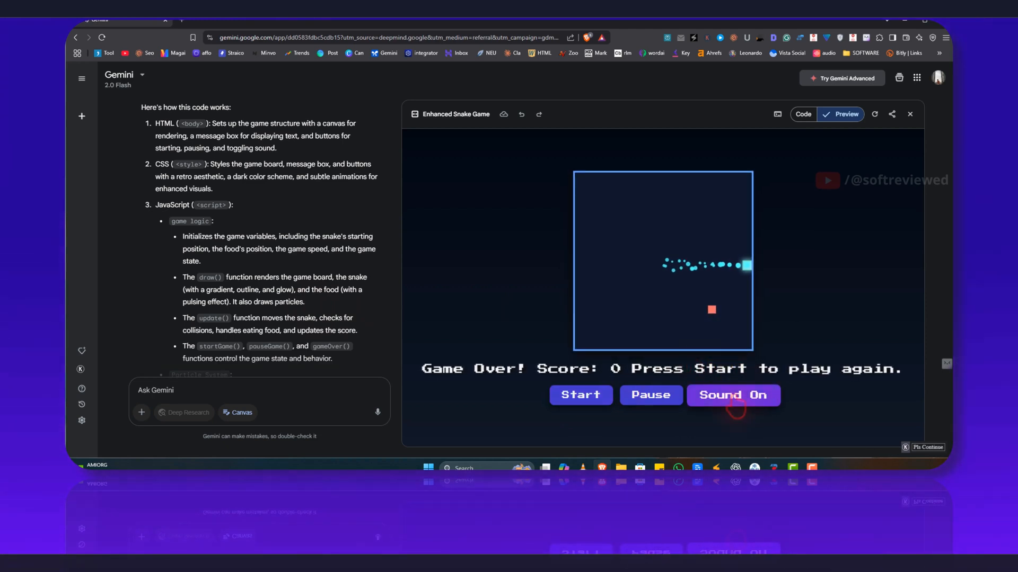
left_click(733, 395)
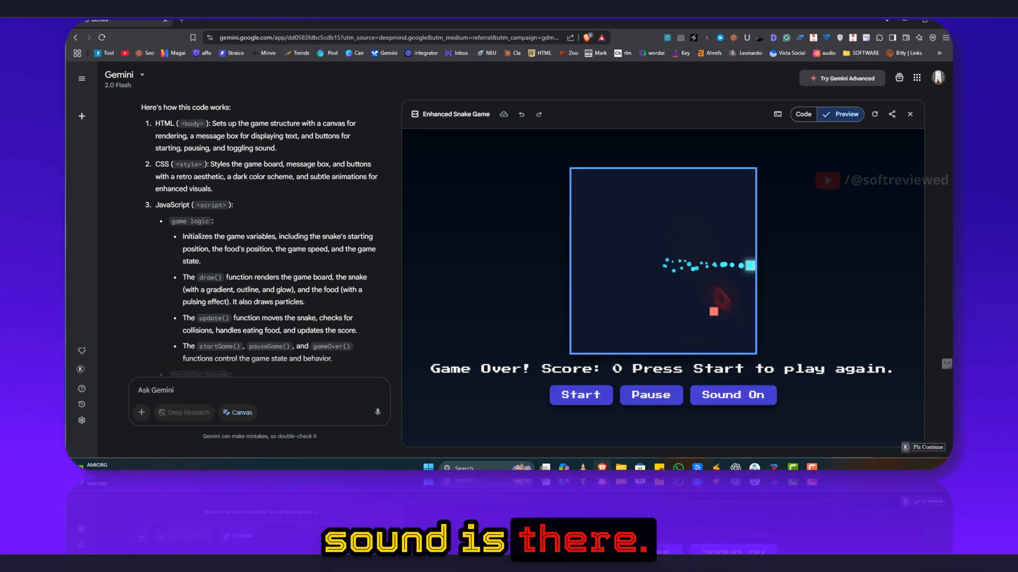
left_click(581, 395)
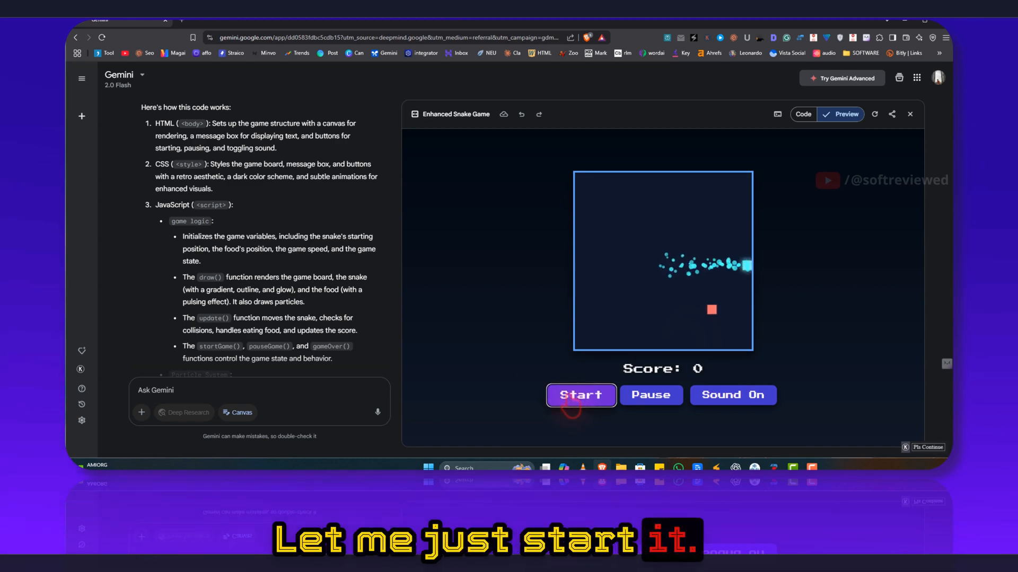
left_click(580, 395)
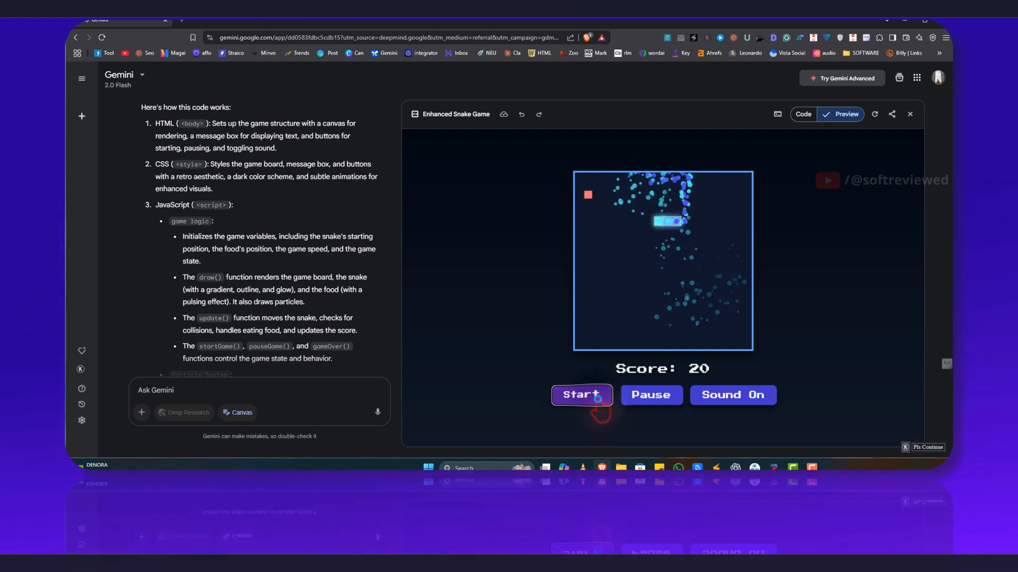
left_click(581, 394)
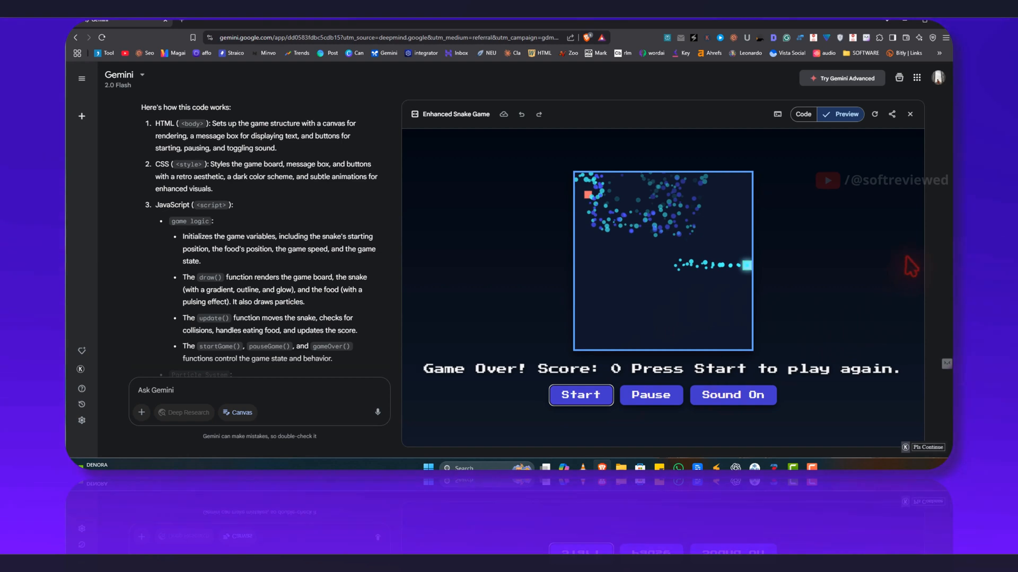
left_click(777, 115)
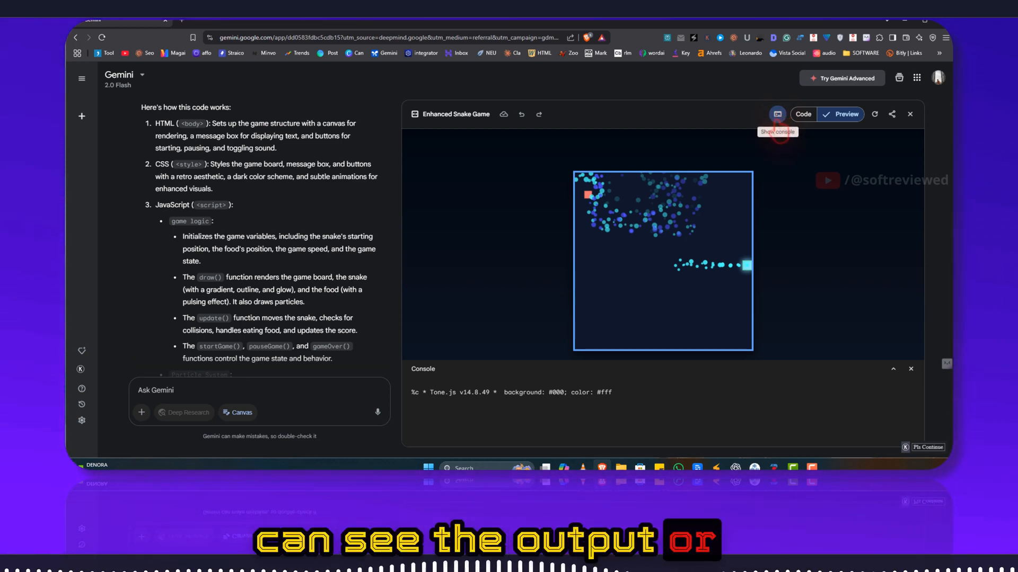
In a new chat, request a fashionable dress e-commerce site and scroll its rendered preview
left_click(81, 116)
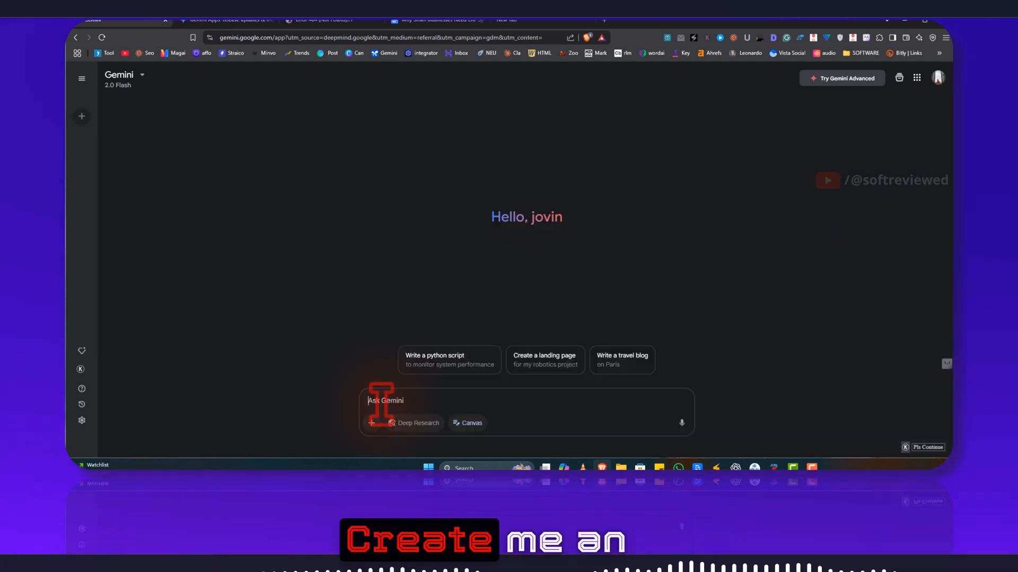
type("Create an E commerce website that sells fashionable dress")
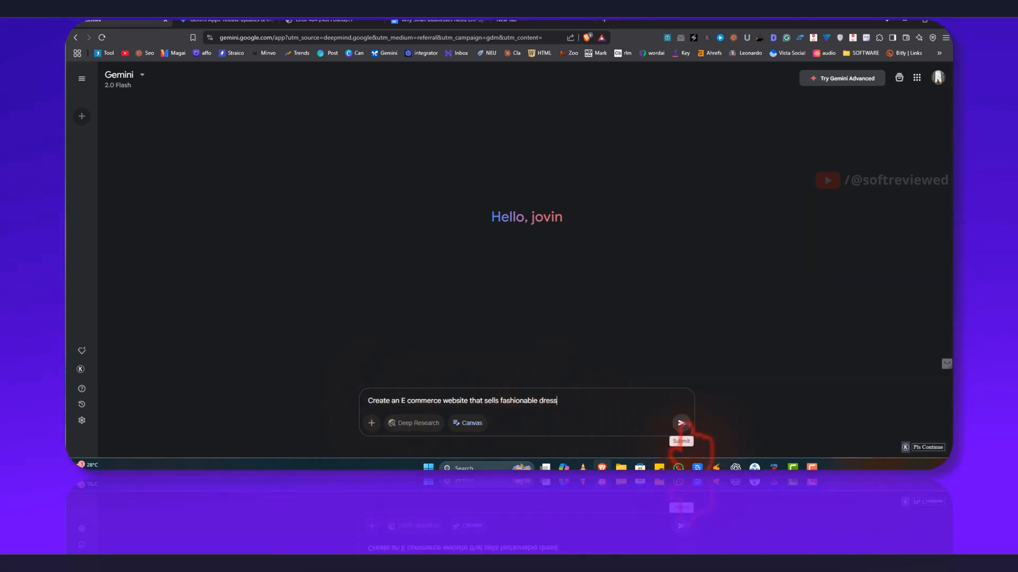
left_click(680, 423)
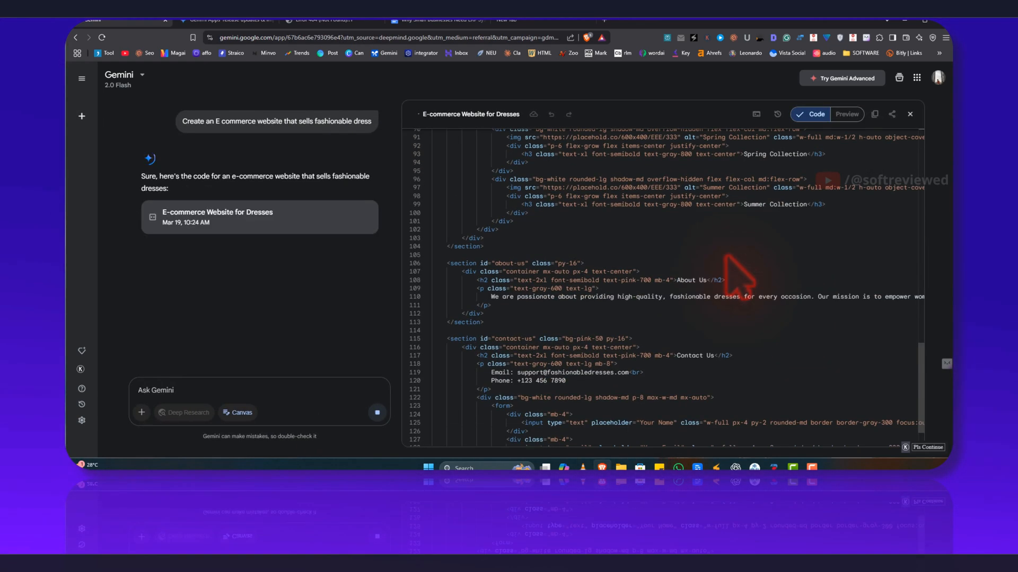
left_click(846, 114)
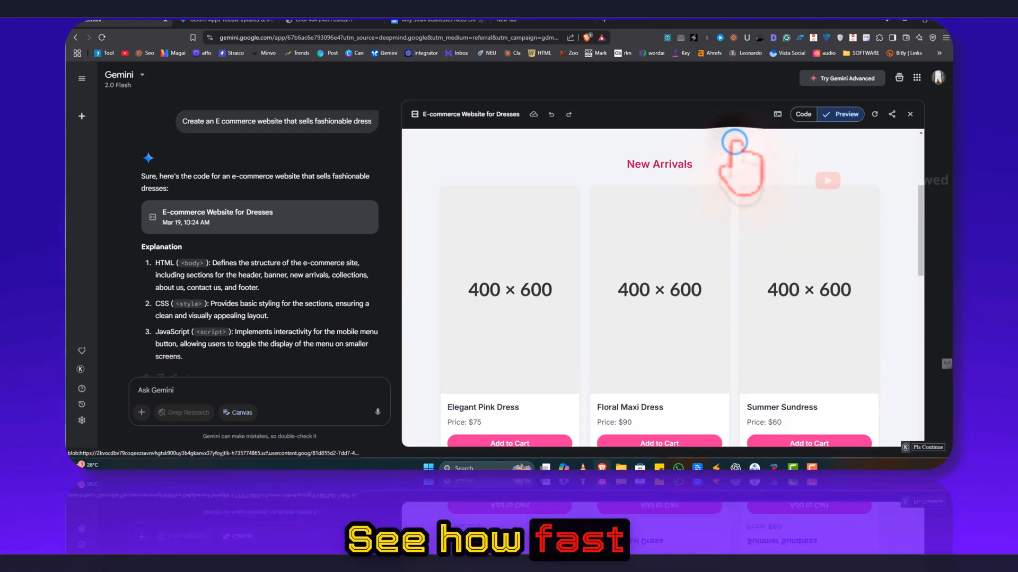
scroll("down", 3)
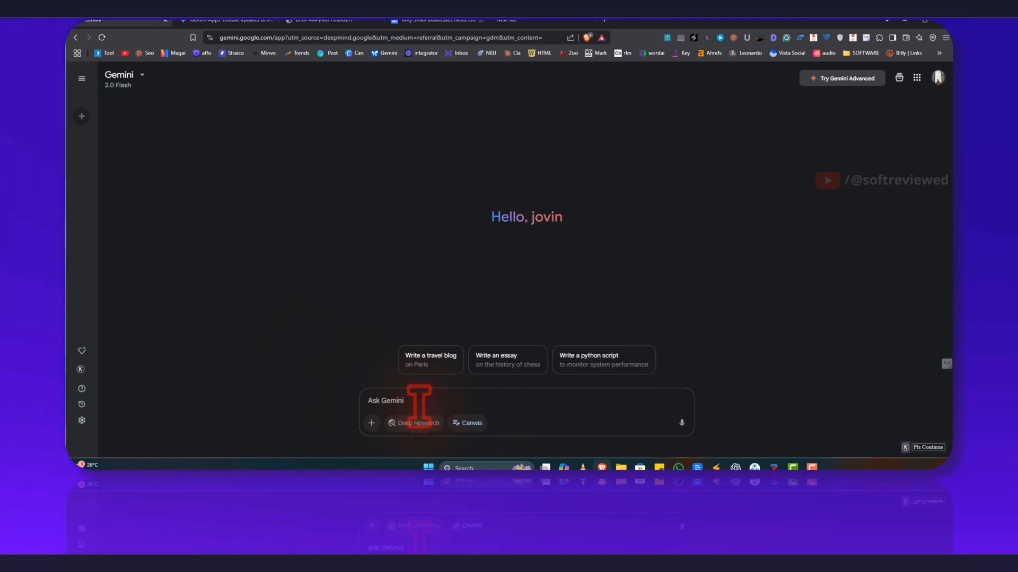
Send 'Create me a calculator with Stylish user interface' and view the calculator preview
type("Create me a calculator")
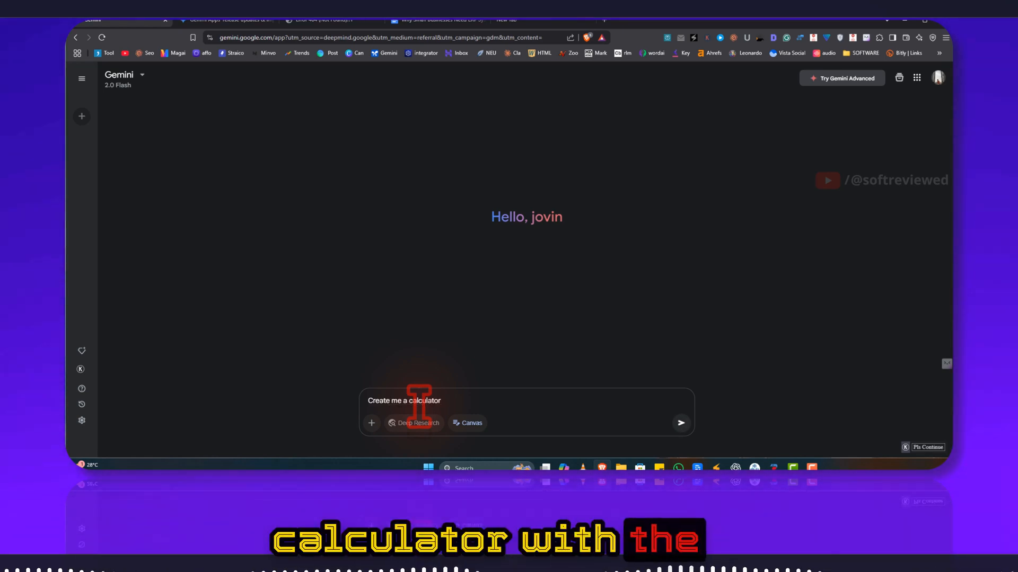
type("with")
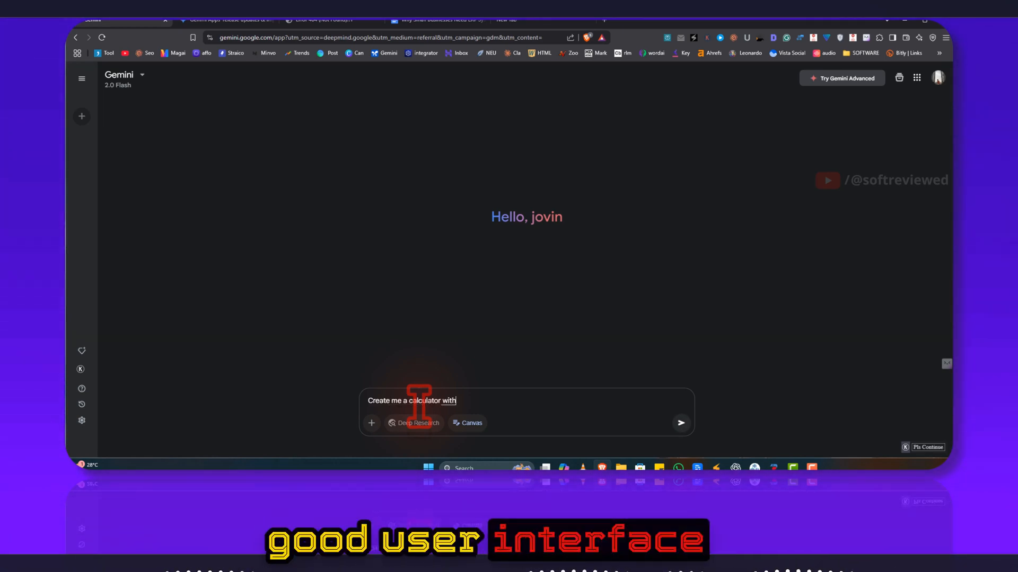
type("Stylish user interface")
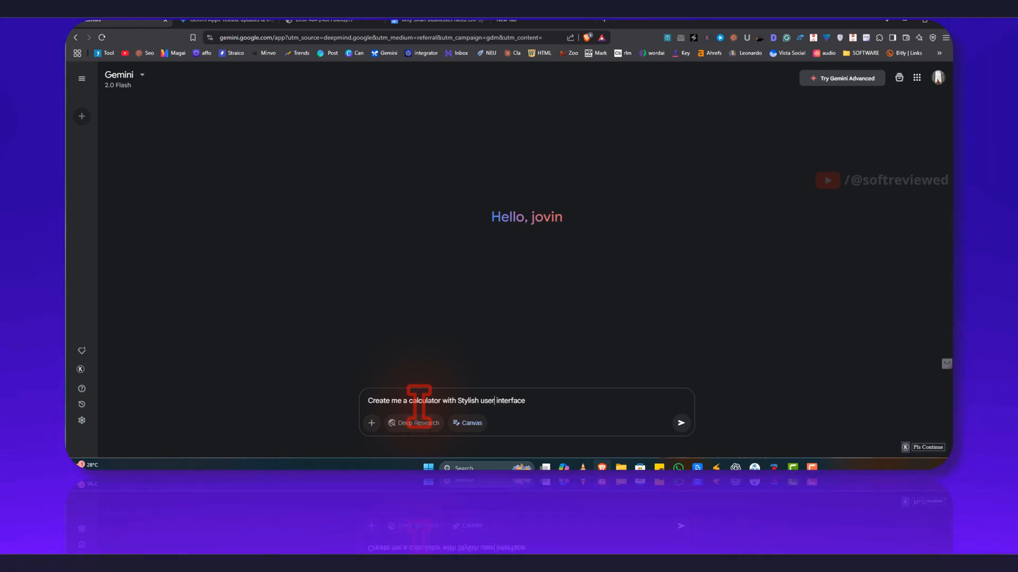
left_click(680, 422)
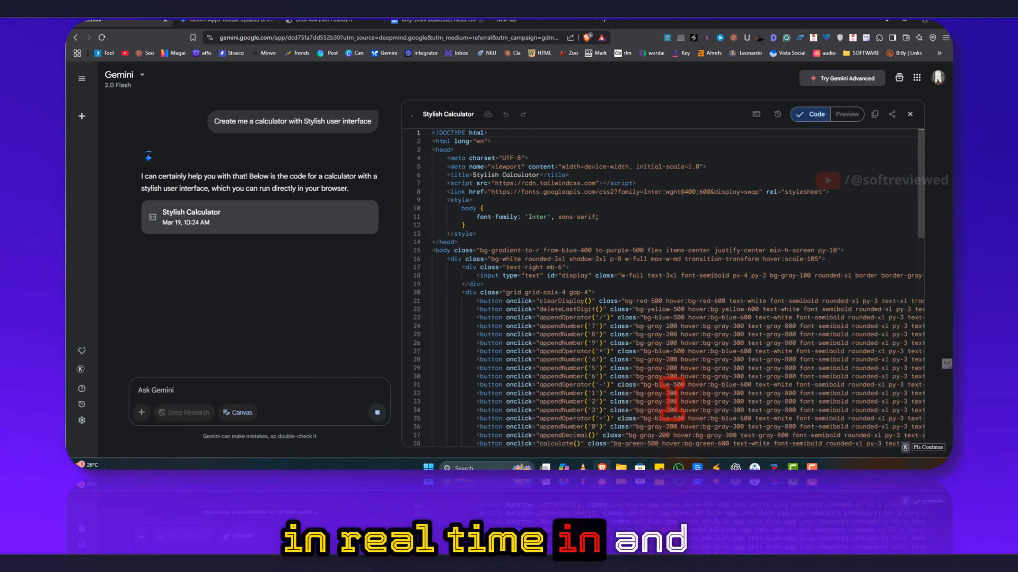
left_click(846, 115)
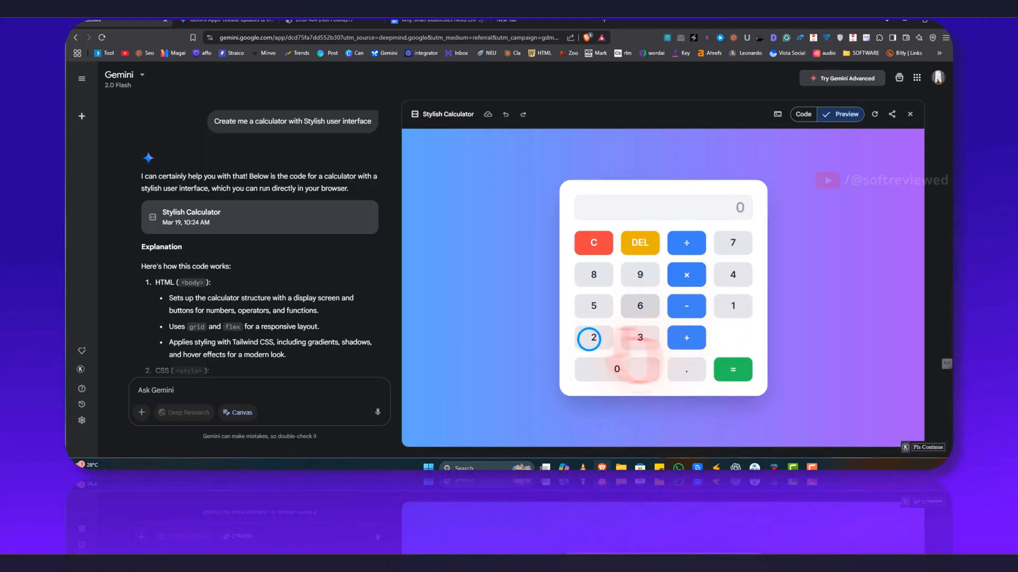
Test the calculator preview by computing 20*30 and 2*2
left_click(686, 275)
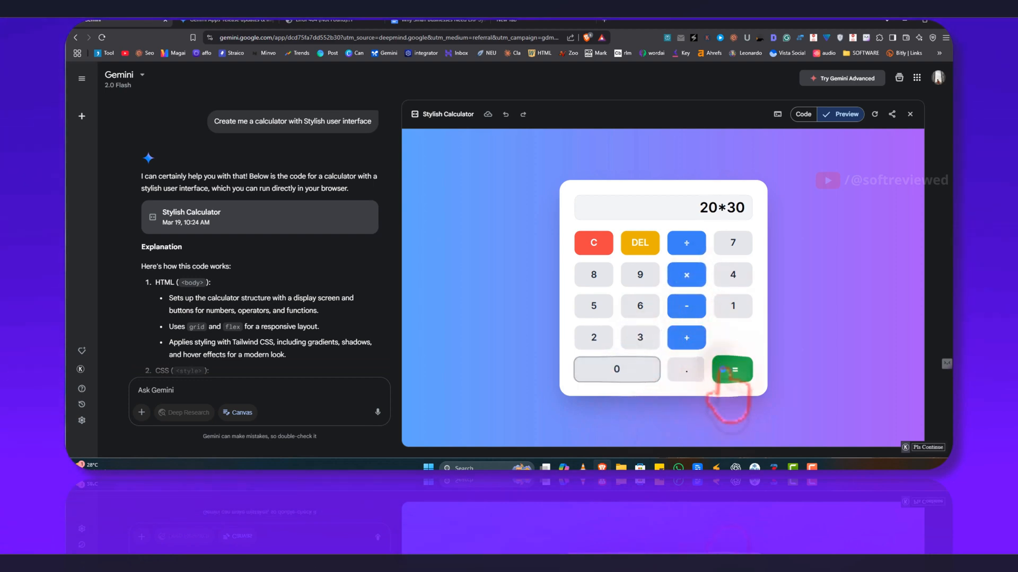
left_click(732, 370)
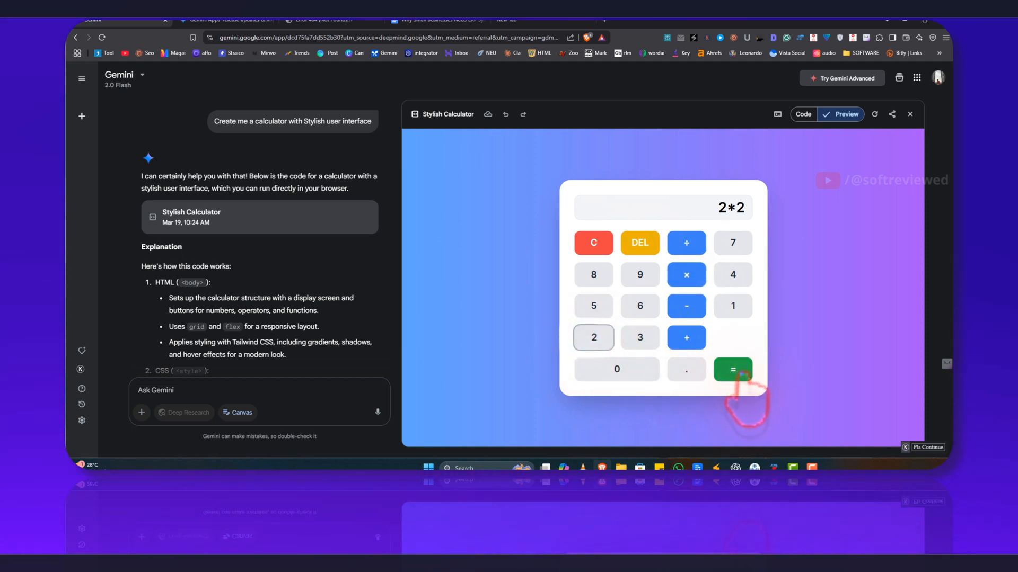
left_click(732, 369)
type("Create me a")
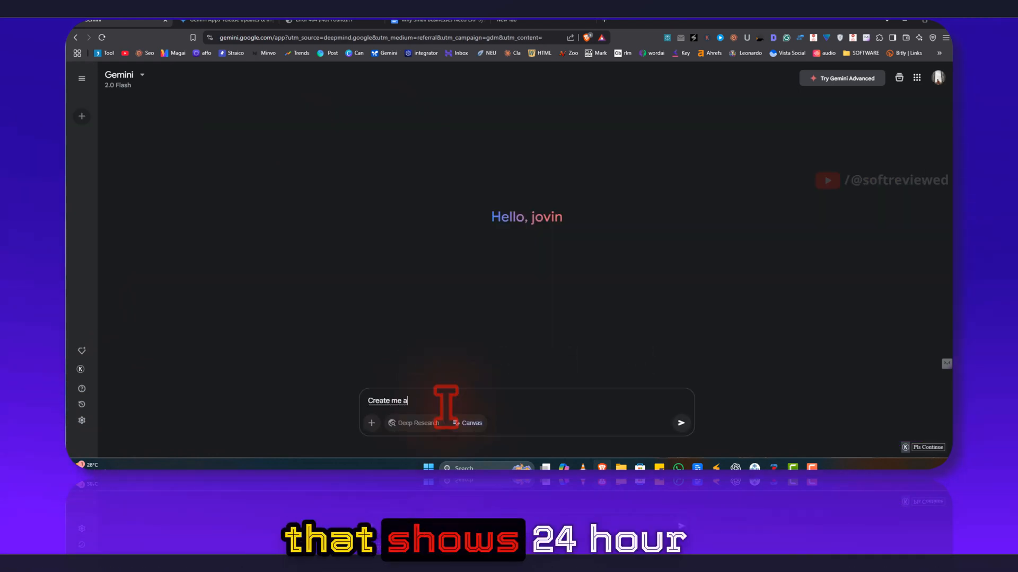
Send the prompt for a clock showing twenty four hour and twelve hour time
type("clock that shows twenty four hour")
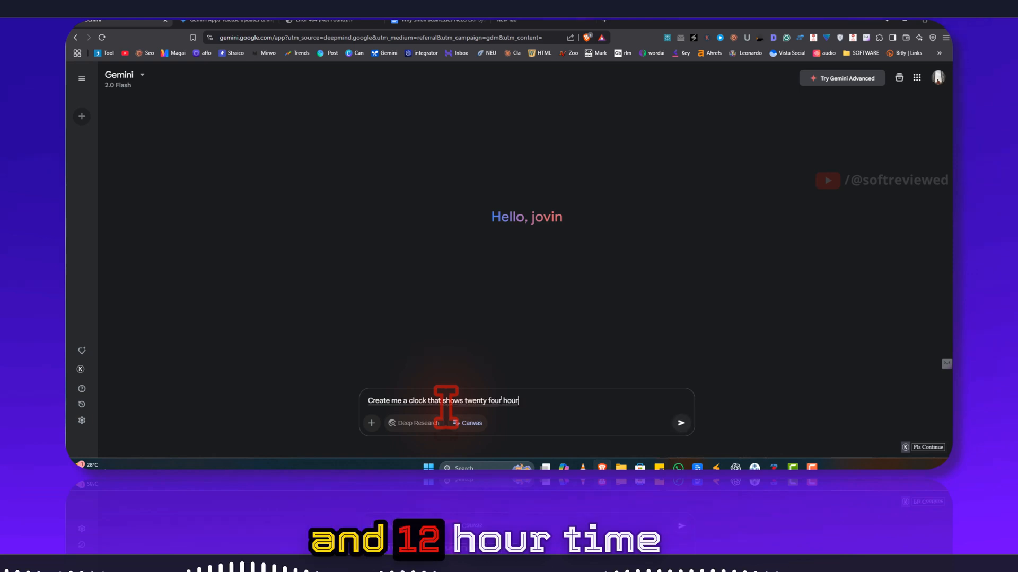
type("and twelve hour time")
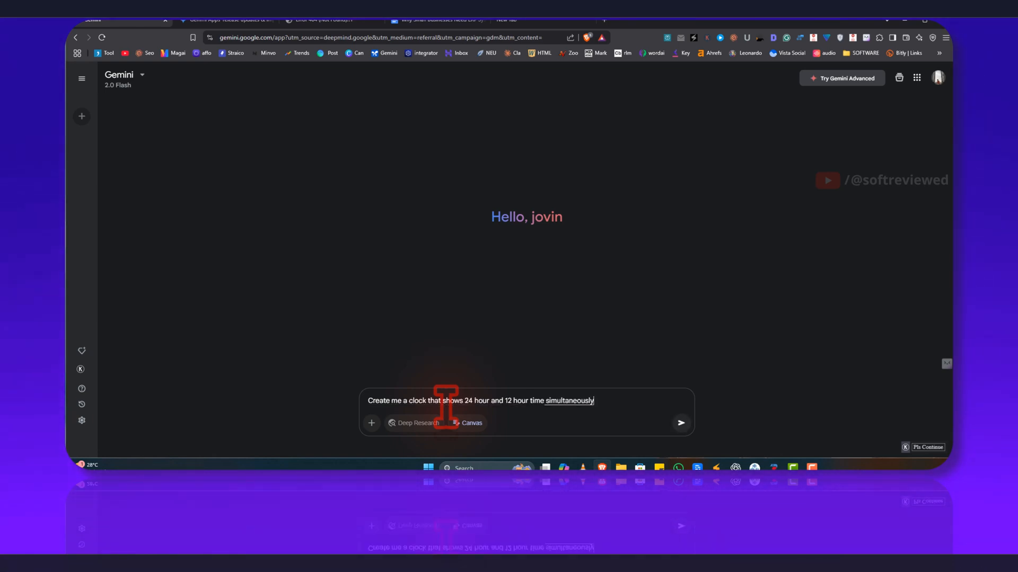
left_click(680, 423)
type("Write me two thousand word article on why small business need erp system?")
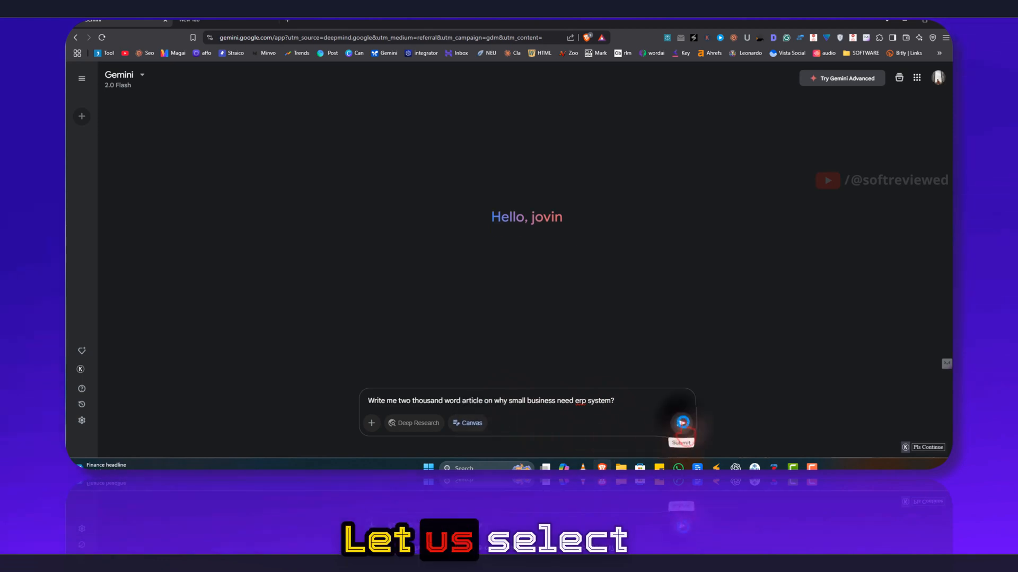
Submit the ERP prompt and scroll through 'Why Small Businesses Need ERP Systems' in Canvas
left_click(681, 423)
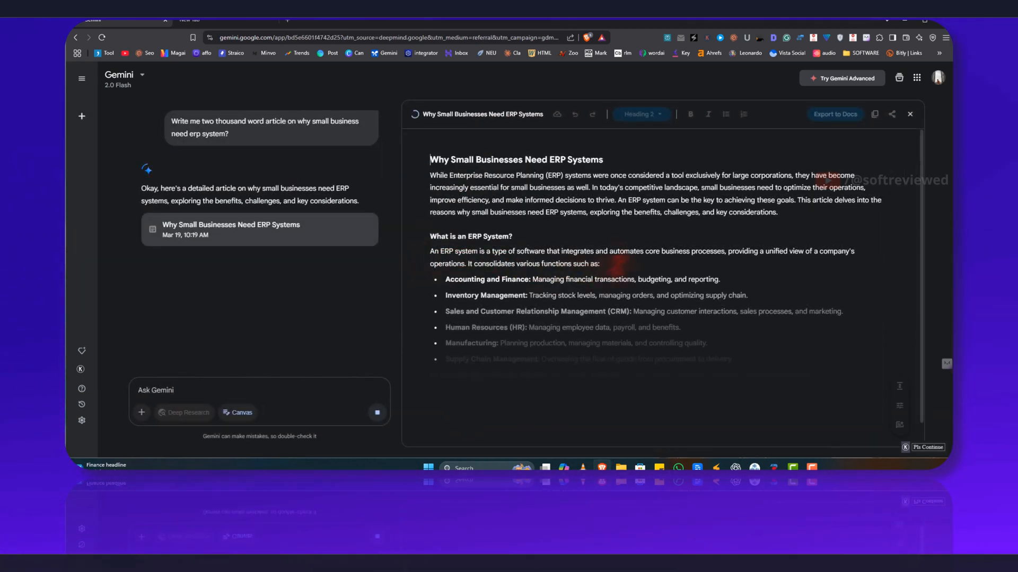
scroll("down", 3)
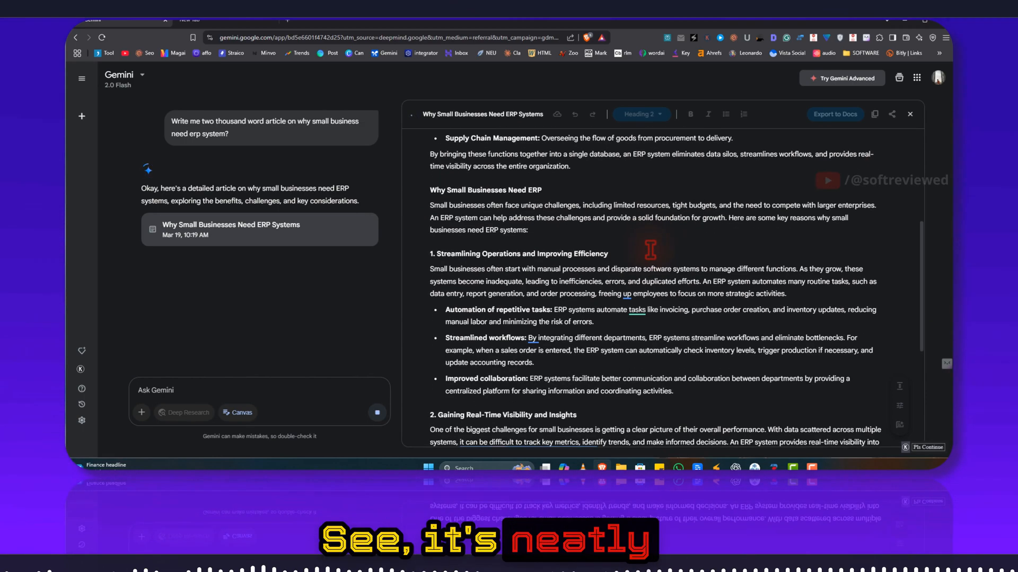
scroll("down", 3)
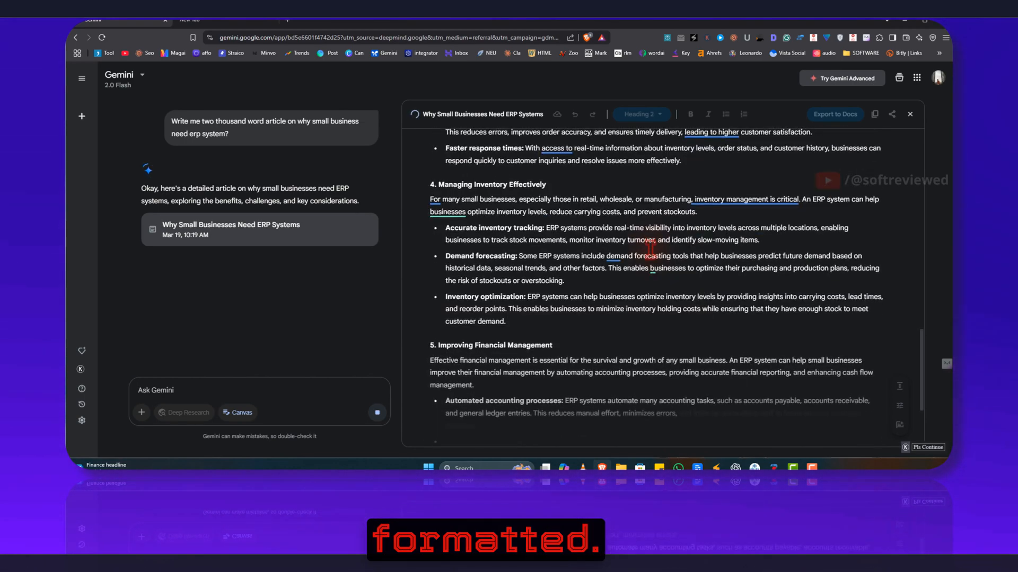
scroll("down", 3)
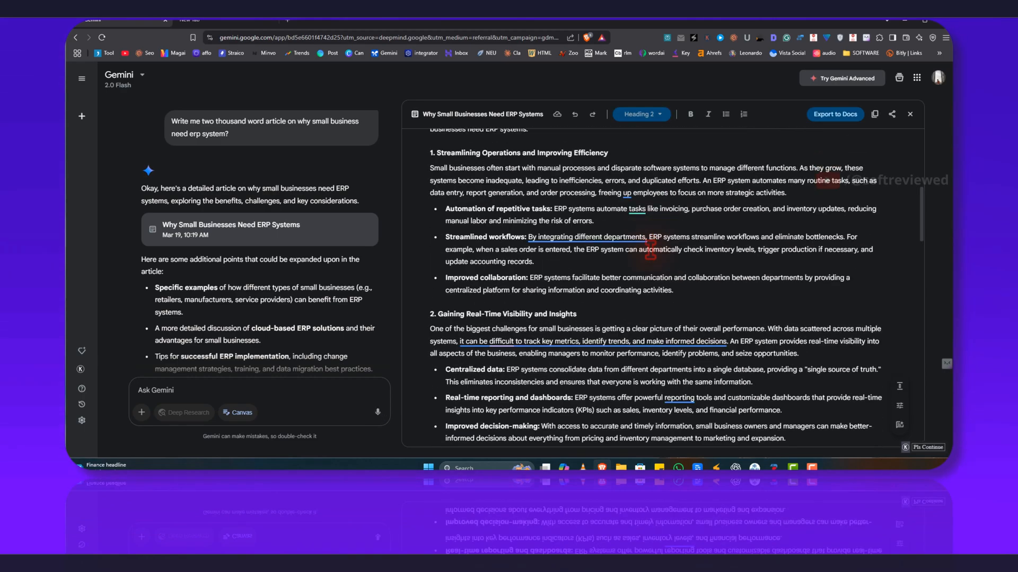
scroll("down", 3)
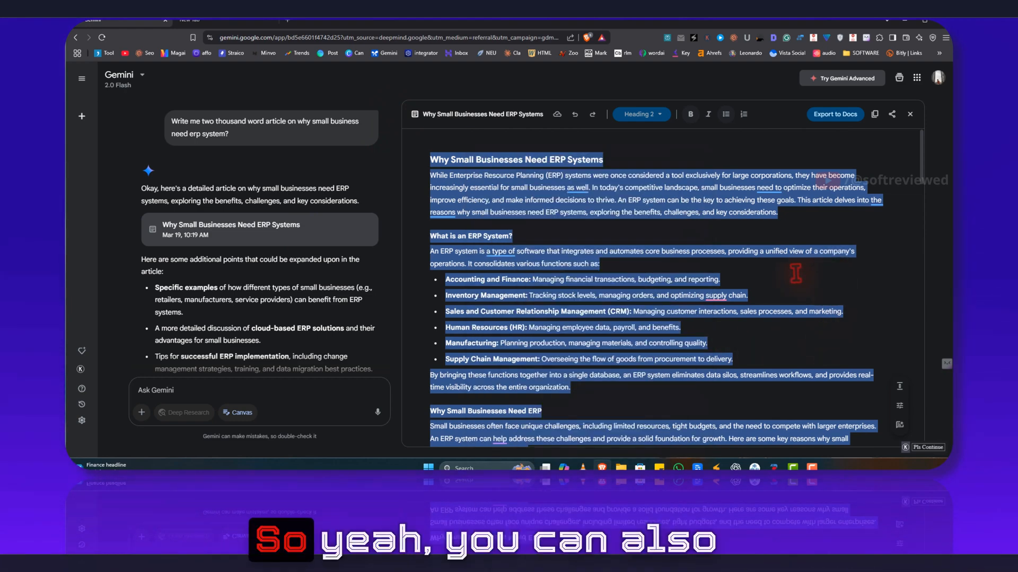
Deselect the ERP article text and export it to a new Google Docs document
left_click(639, 114)
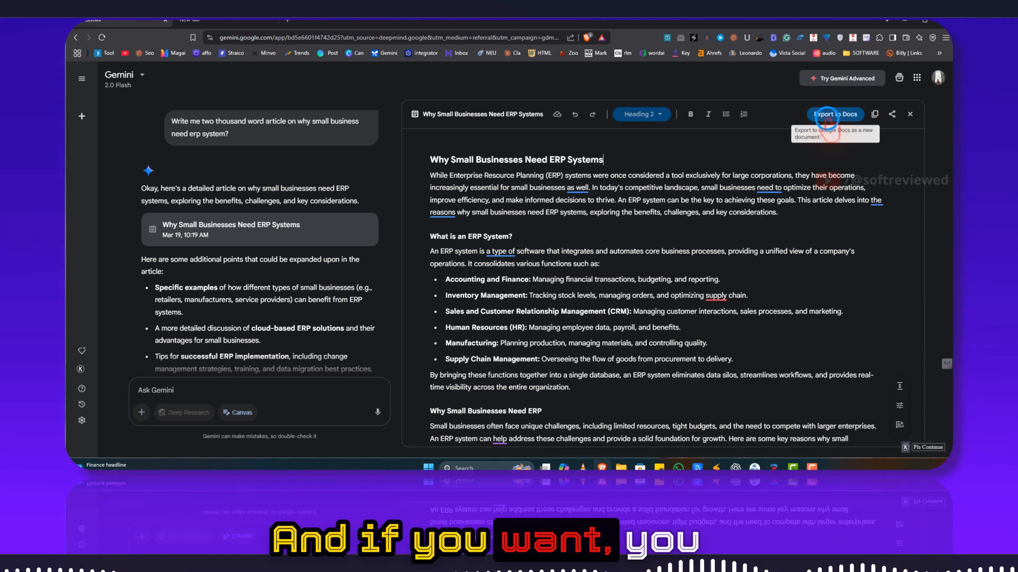
left_click(835, 115)
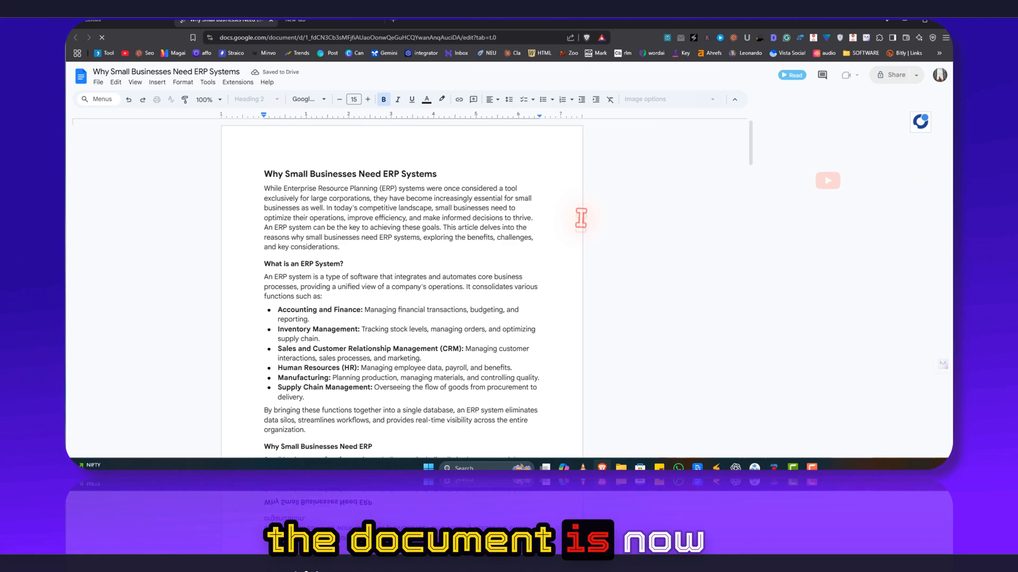
Scroll through the exported ERP article in Google Docs
left_click(918, 75)
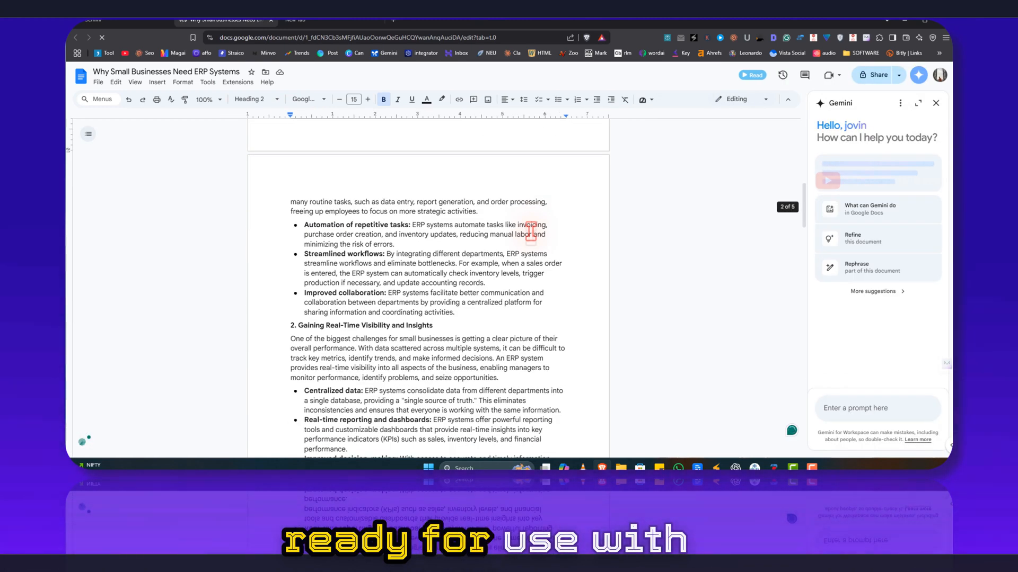
scroll("down", 3)
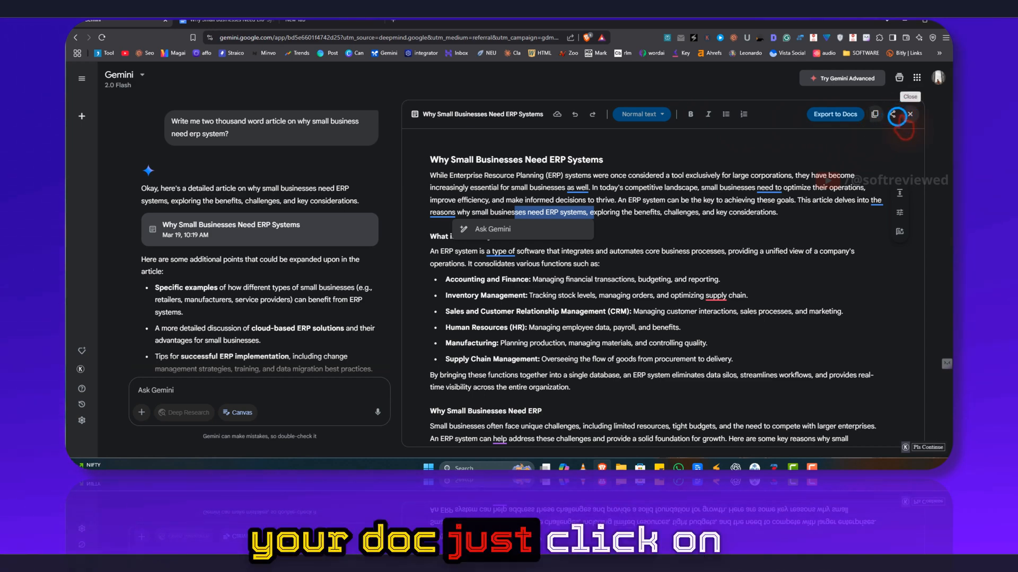
Copy the ERP canvas's public share link and open a new Brave window
left_click(891, 115)
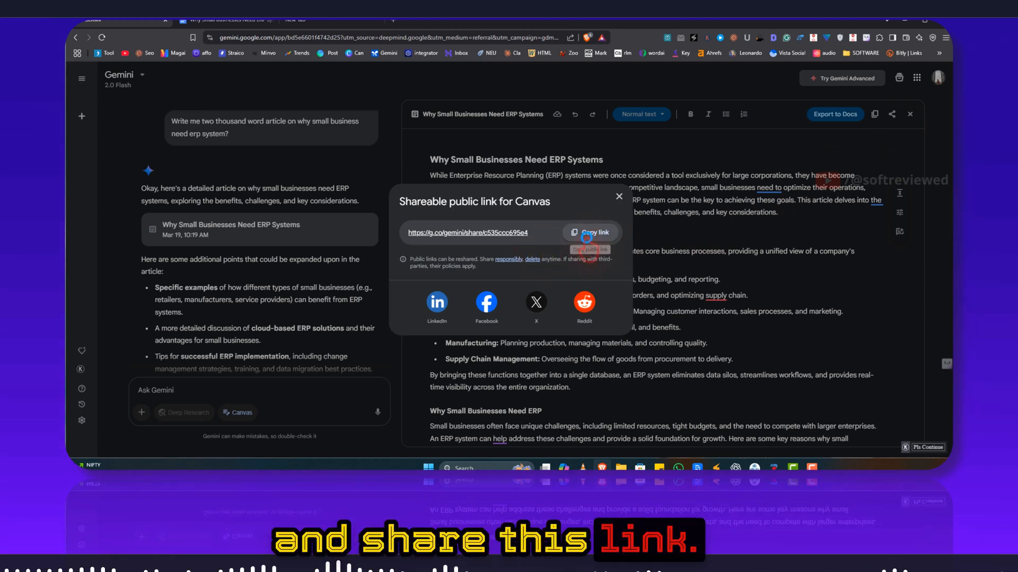
left_click(946, 37)
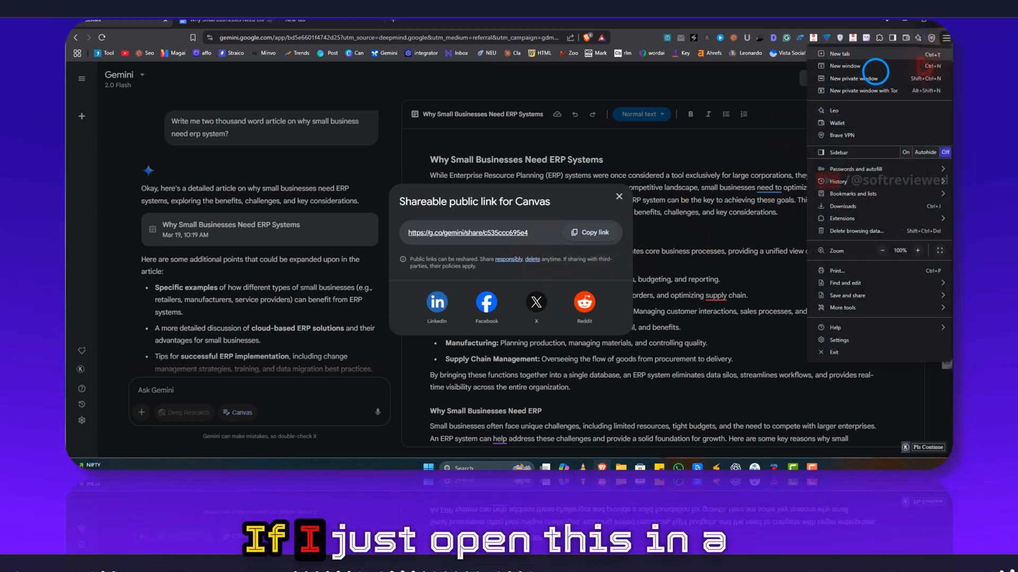
left_click(844, 66)
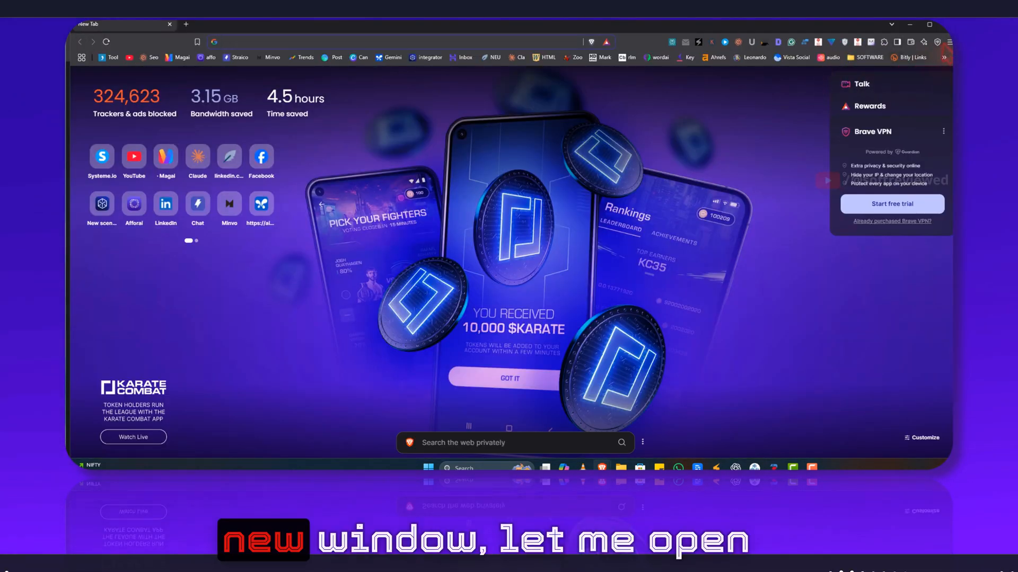
Load the shared ERP article link in a new Brave private window without signing in
left_click(948, 43)
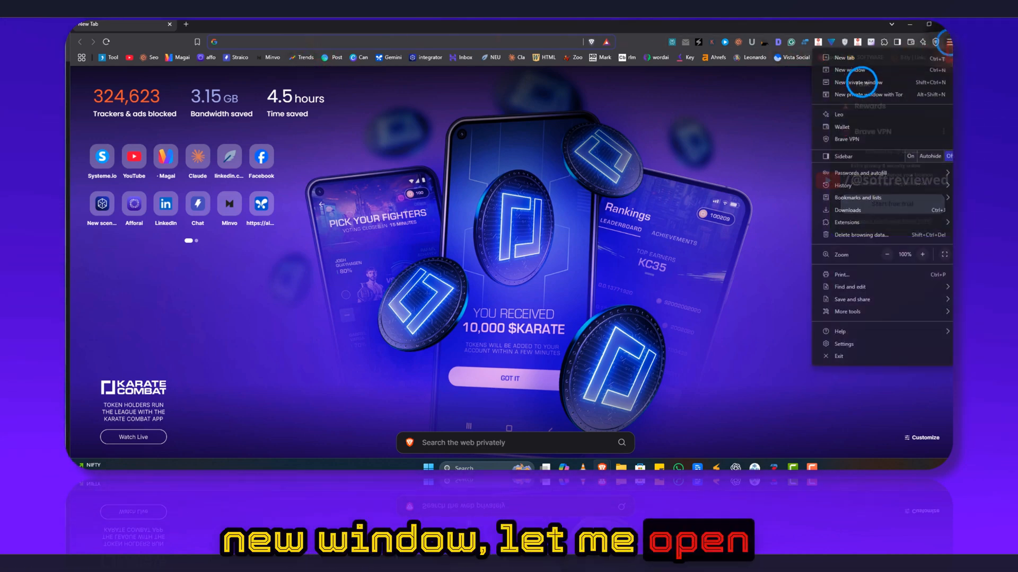
left_click(861, 82)
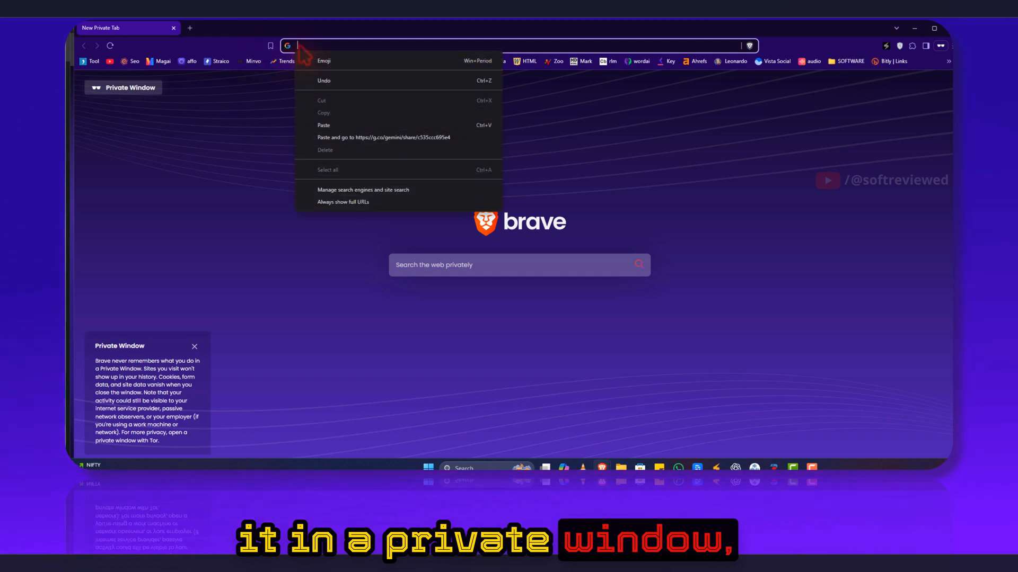
left_click(384, 136)
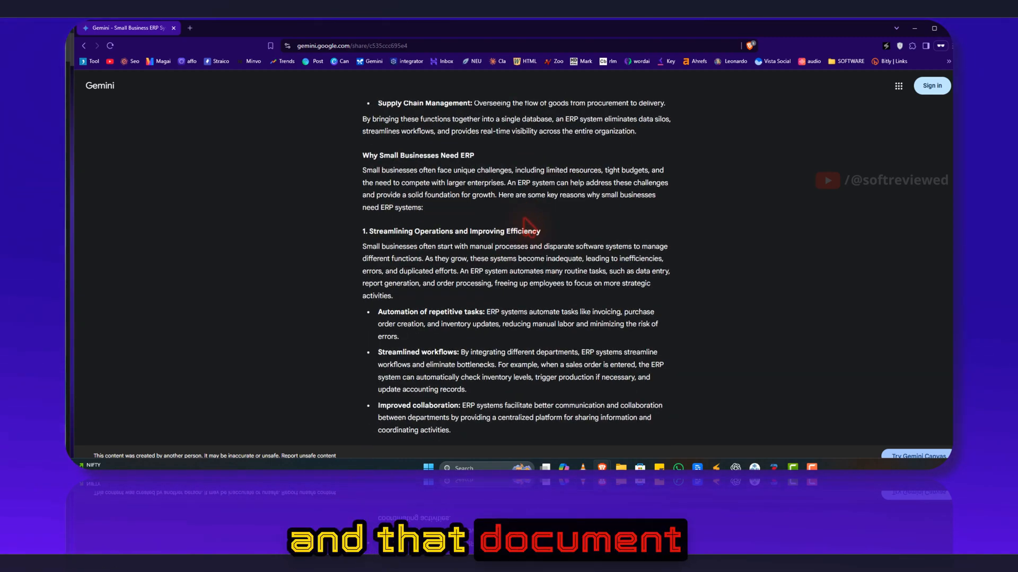
Switch from the private window back to the original Gemini Canvas ERP article
left_click(186, 25)
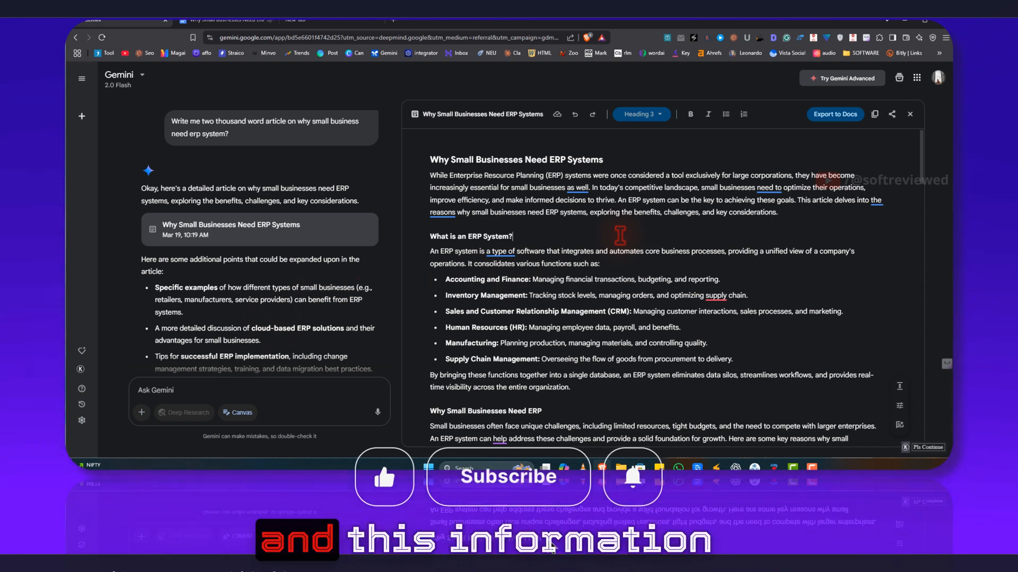
mouse_move(384, 479)
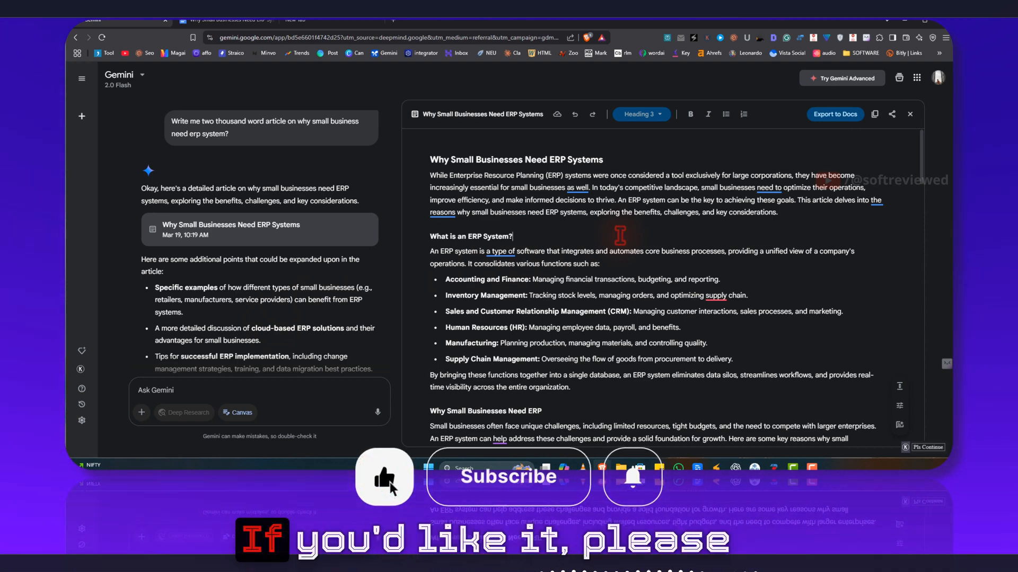